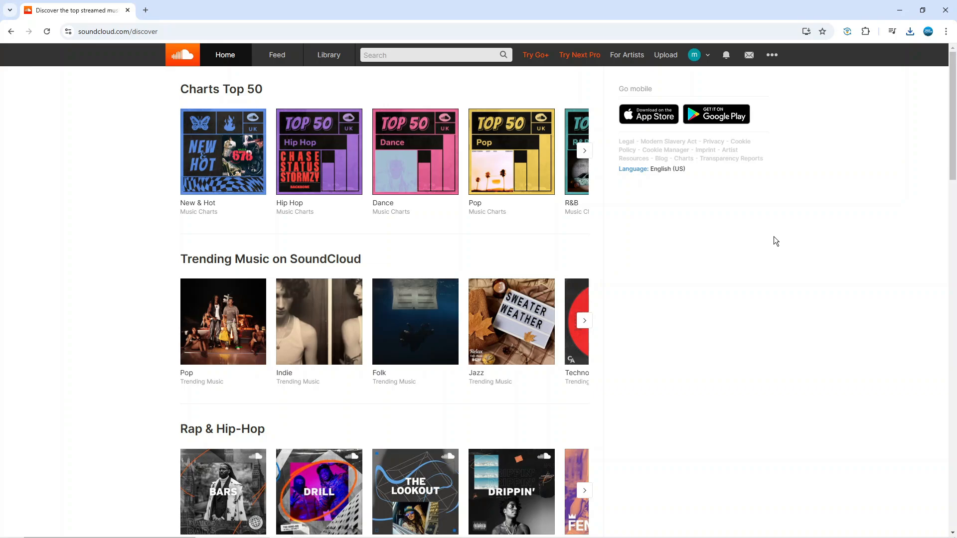
pyautogui.moveTo(781, 236)
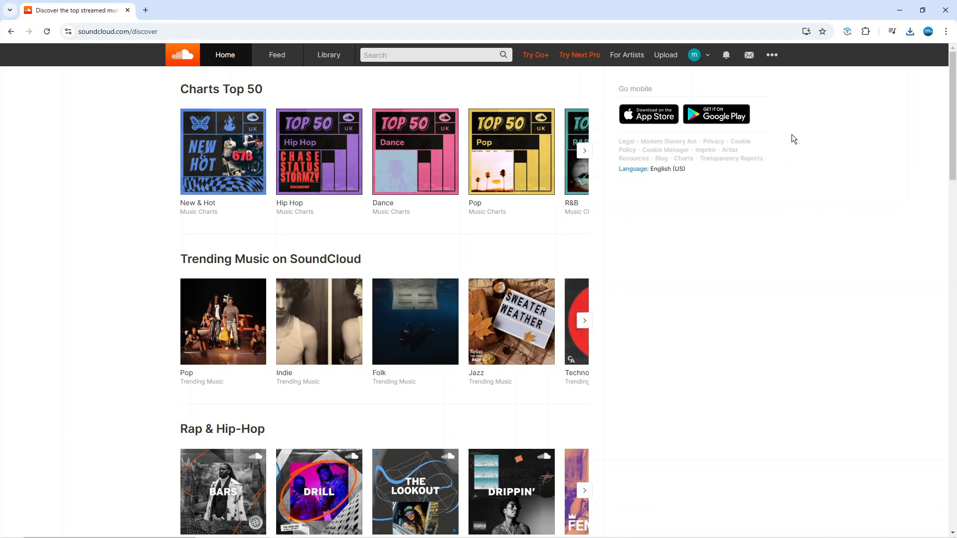
# Go to your profile's Albums tab and confirm it has no albums yet
pyautogui.click(698, 54)
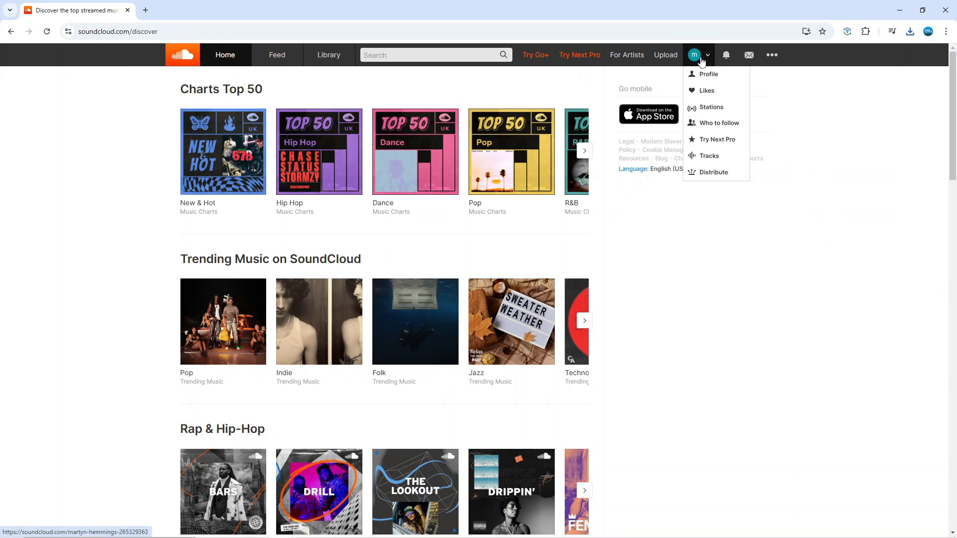
pyautogui.moveTo(709, 74)
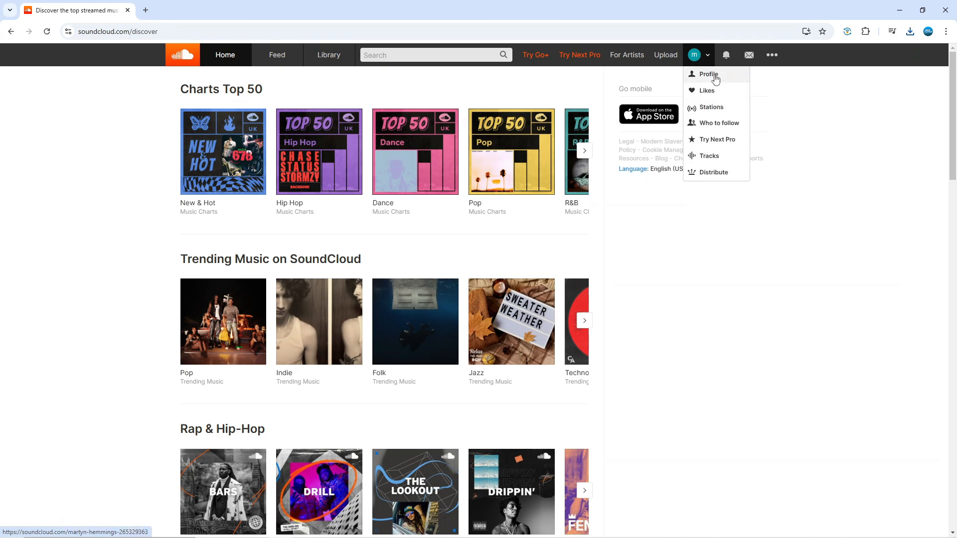
pyautogui.click(708, 74)
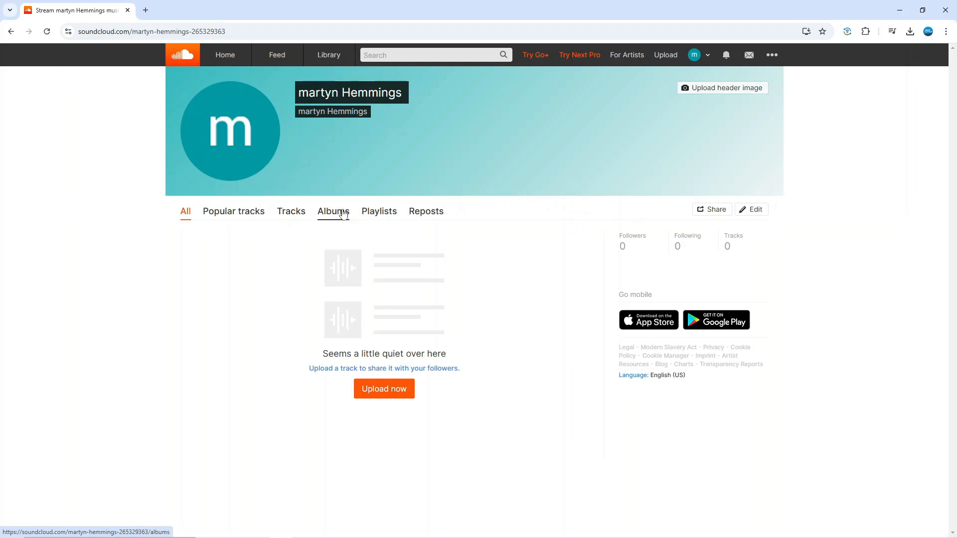
pyautogui.click(334, 212)
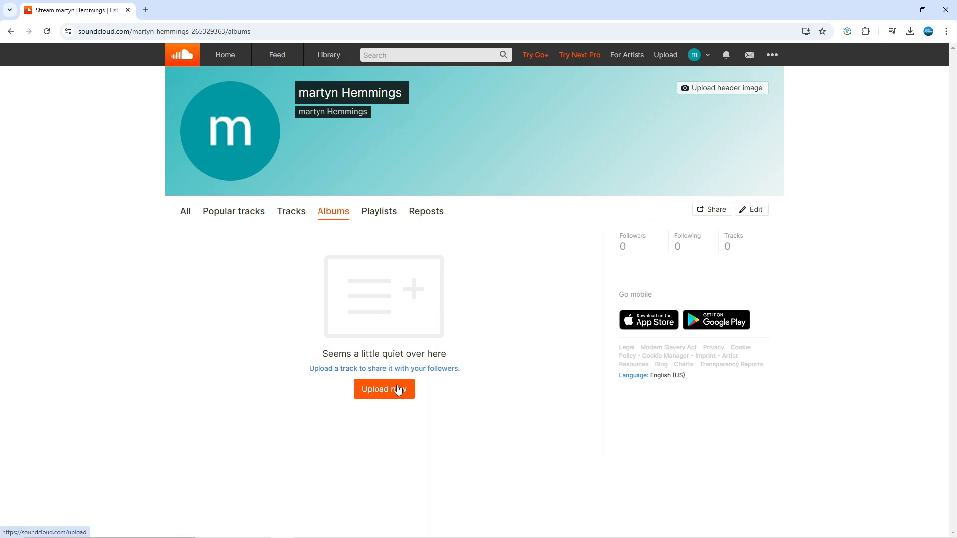
# Upload the seven audio tracks selected from the Downloads folder
pyautogui.click(384, 389)
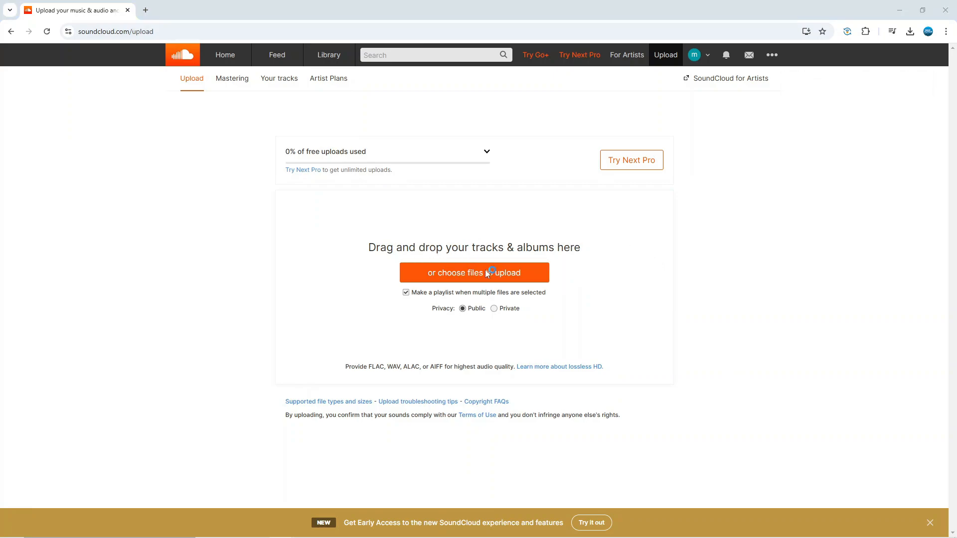
pyautogui.click(474, 273)
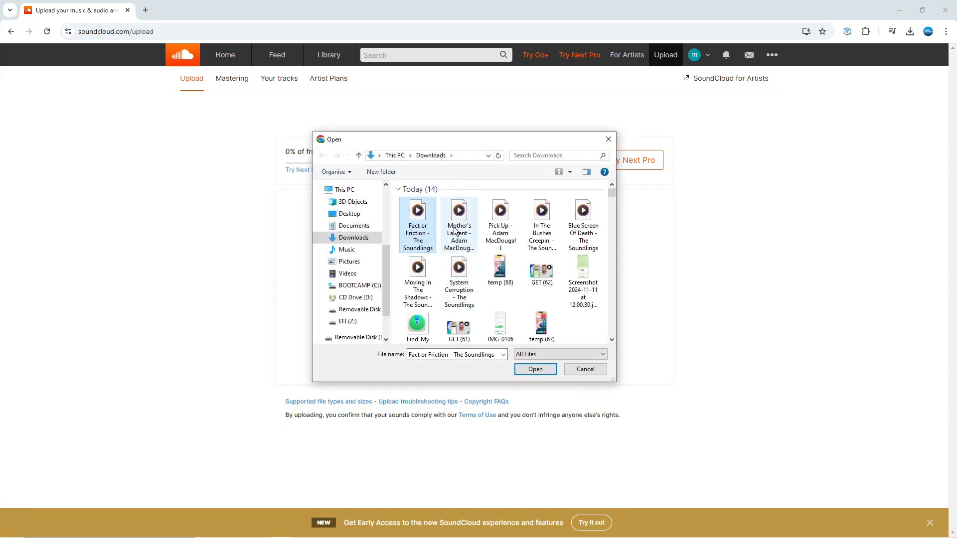
pyautogui.click(582, 225)
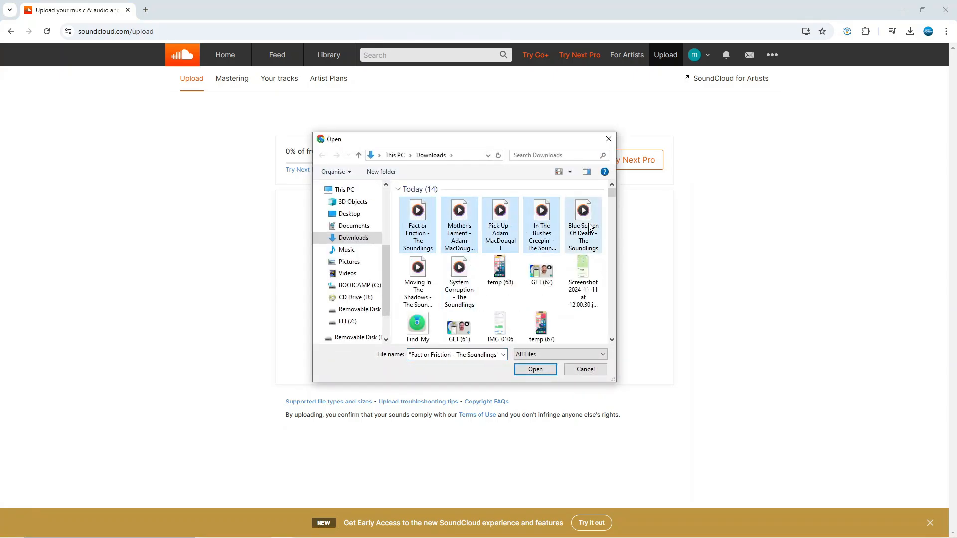
pyautogui.click(459, 278)
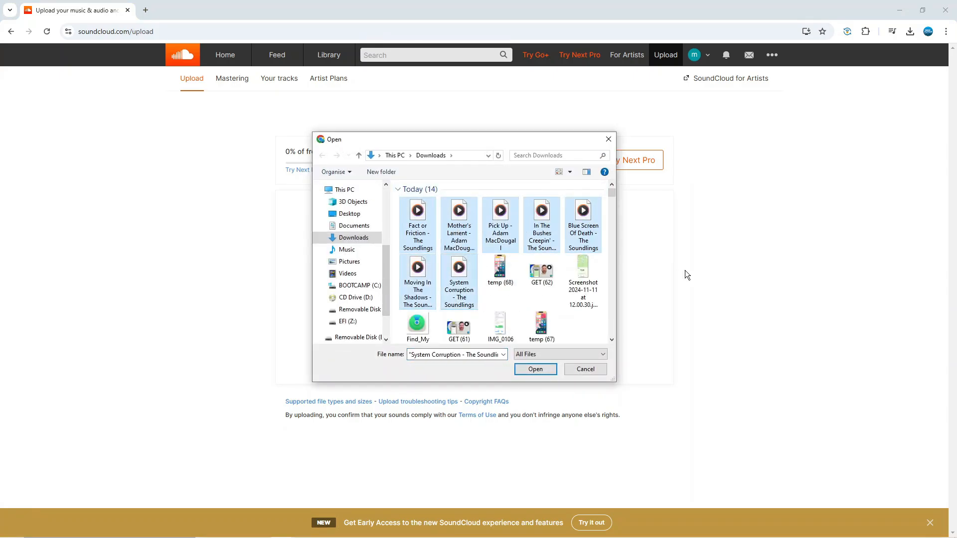
pyautogui.click(534, 369)
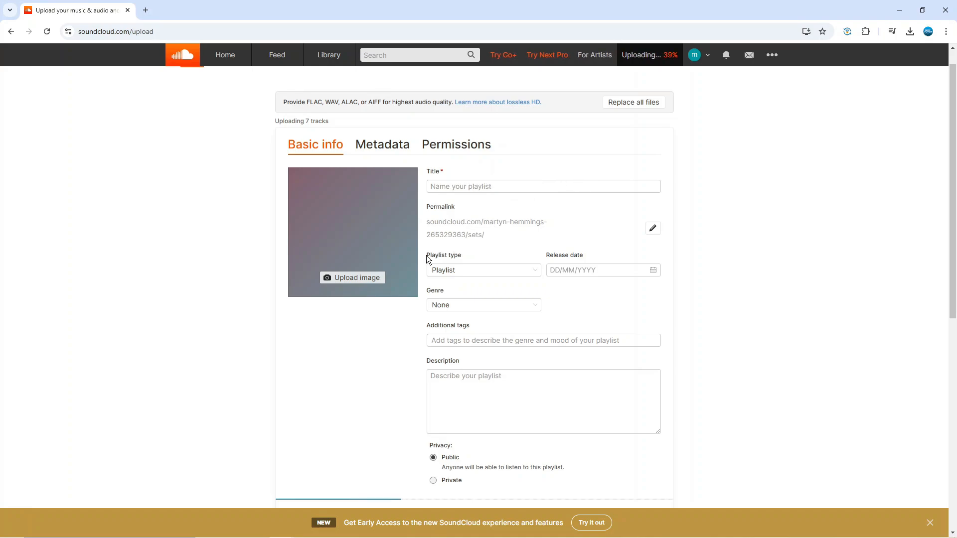
# Set the playlist type to Album and the title to 'Test'
pyautogui.click(482, 270)
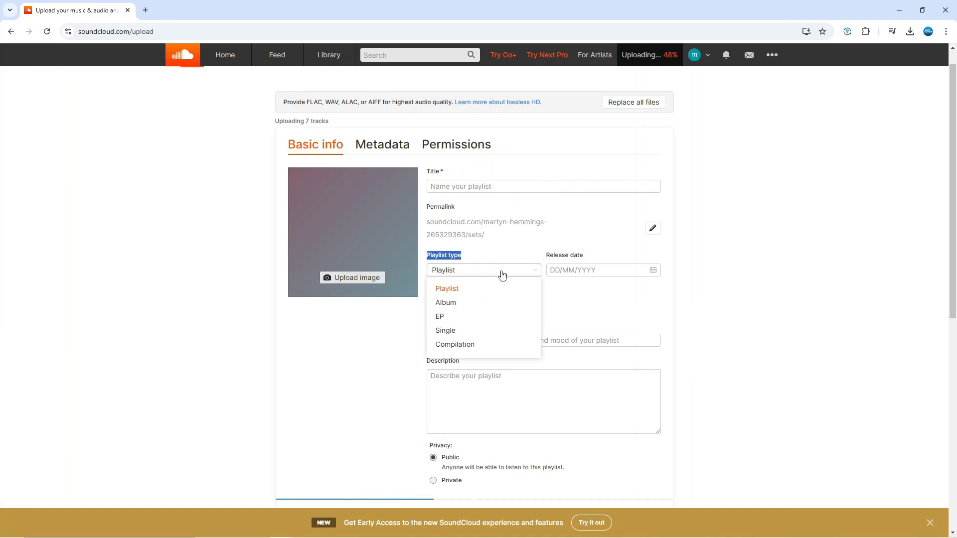
pyautogui.click(445, 303)
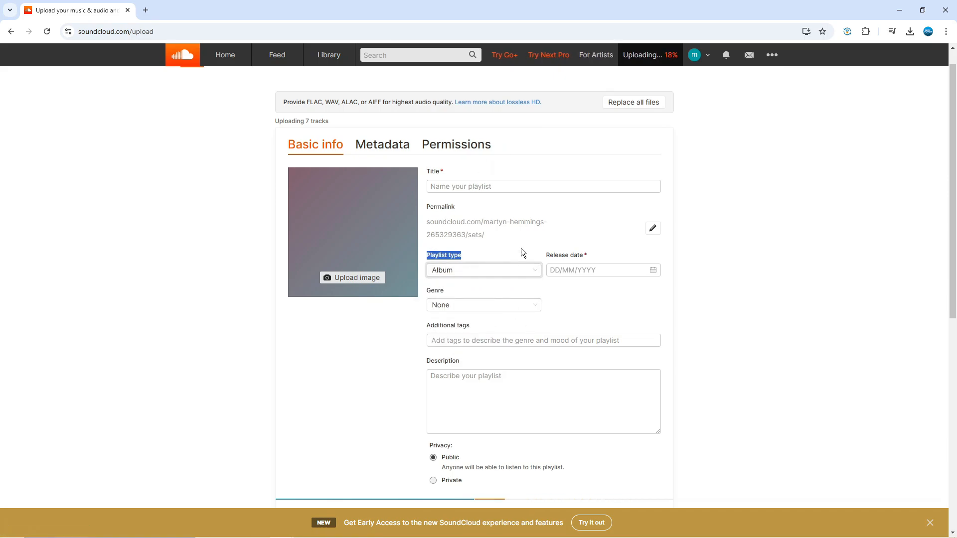
pyautogui.write('Test')
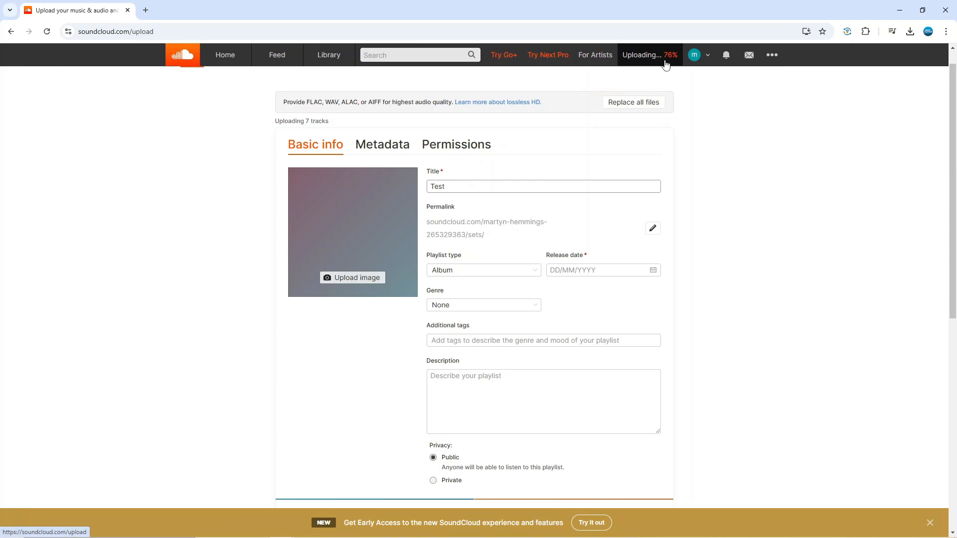
# Scroll past the seven-track list to save the 'Test' album
pyautogui.scroll(-3)
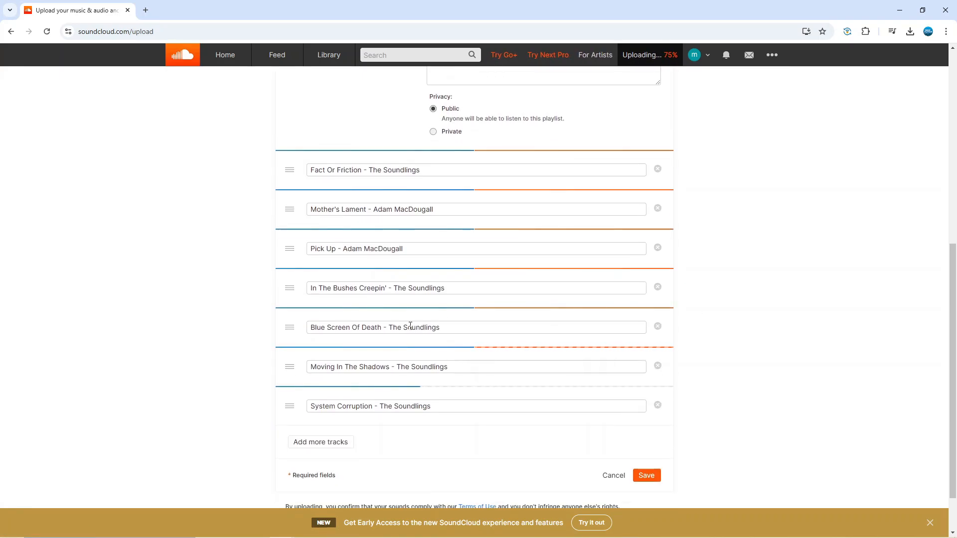
pyautogui.moveTo(585, 342)
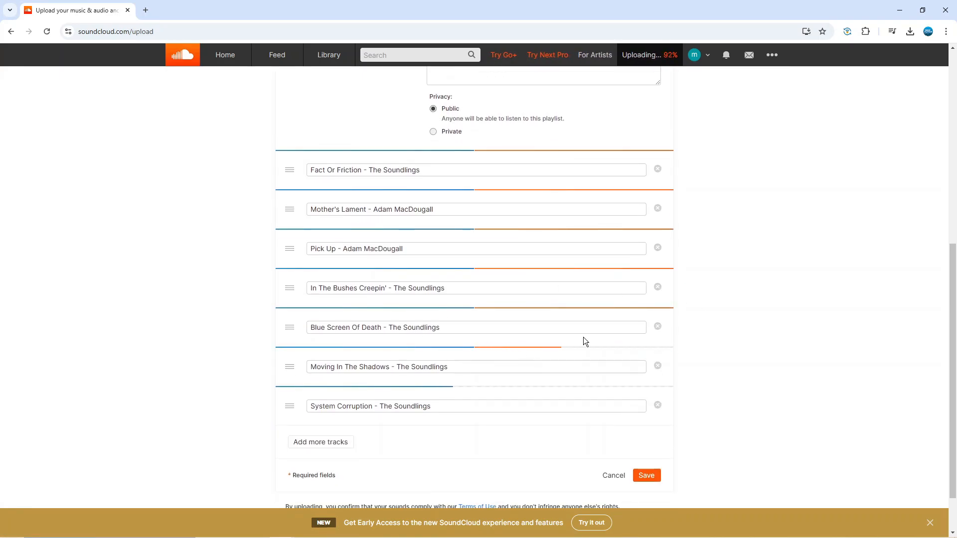
pyautogui.scroll(-3)
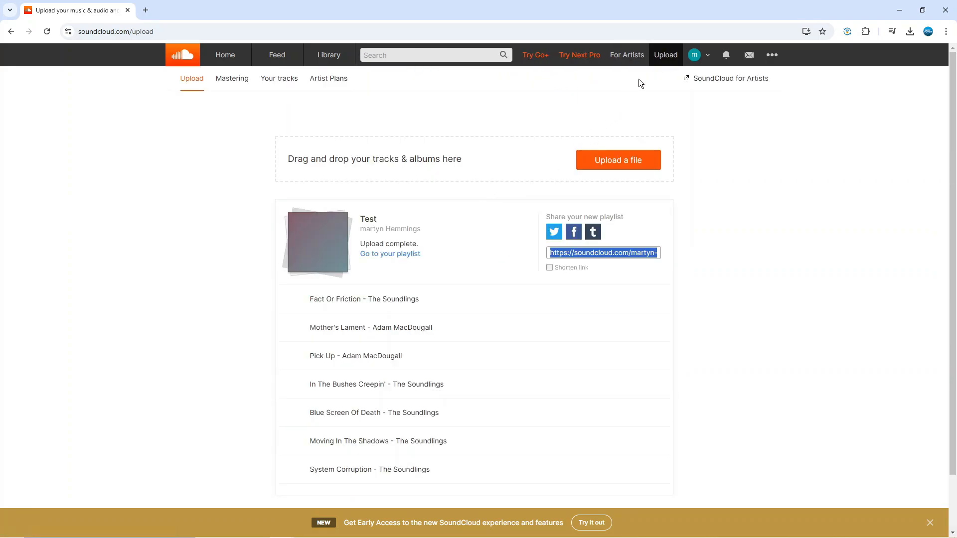
# Check that the profile's Albums tab lists the 'Test' album with seven tracks
pyautogui.click(694, 55)
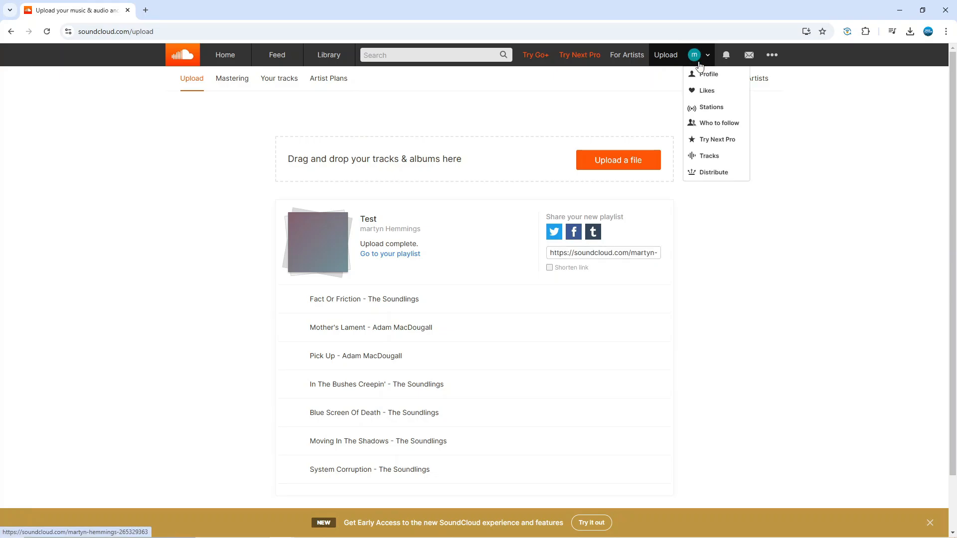
pyautogui.moveTo(713, 78)
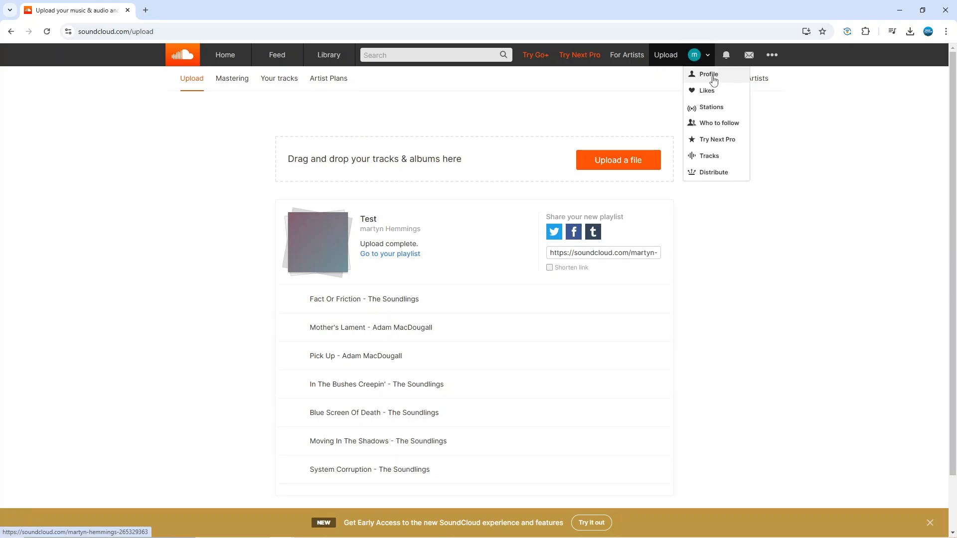
pyautogui.click(709, 74)
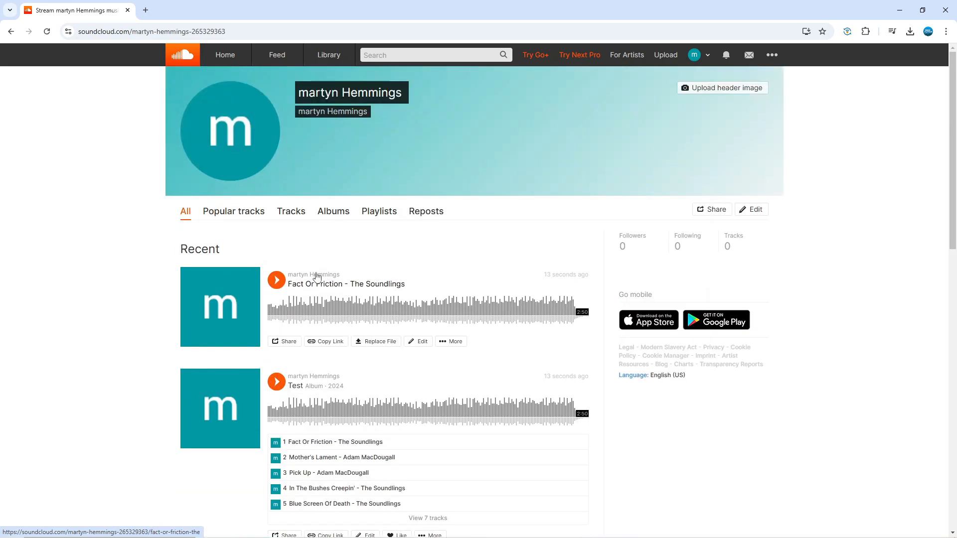
pyautogui.click(333, 211)
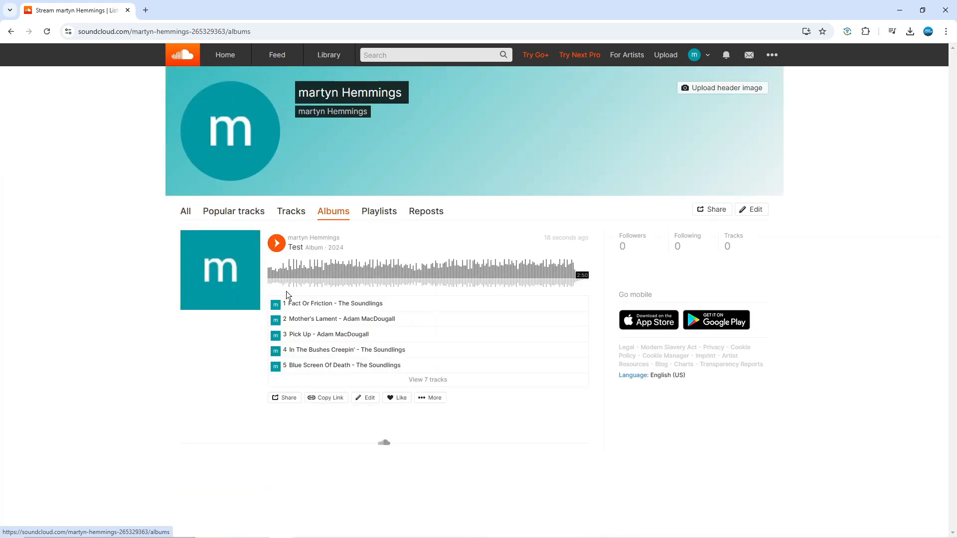
pyautogui.moveTo(298, 330)
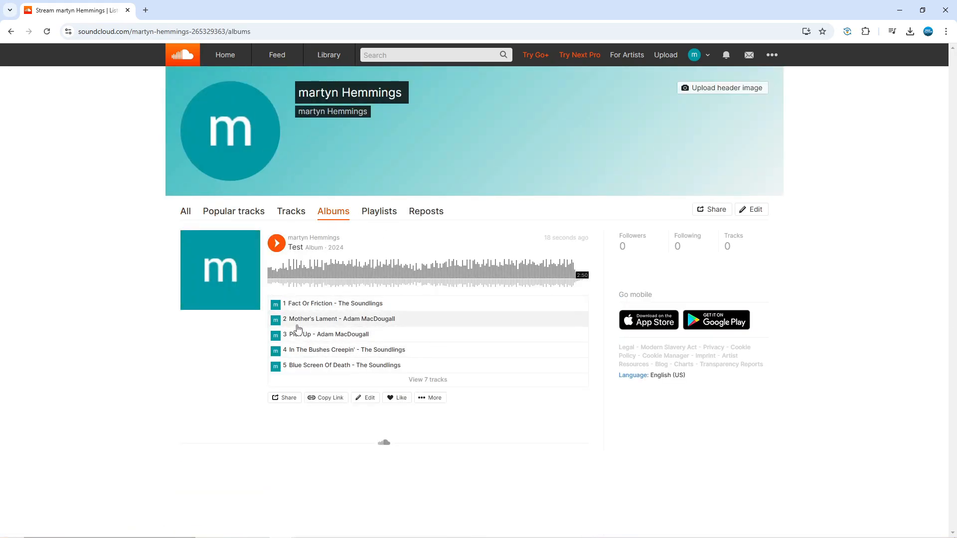
pyautogui.moveTo(101, 310)
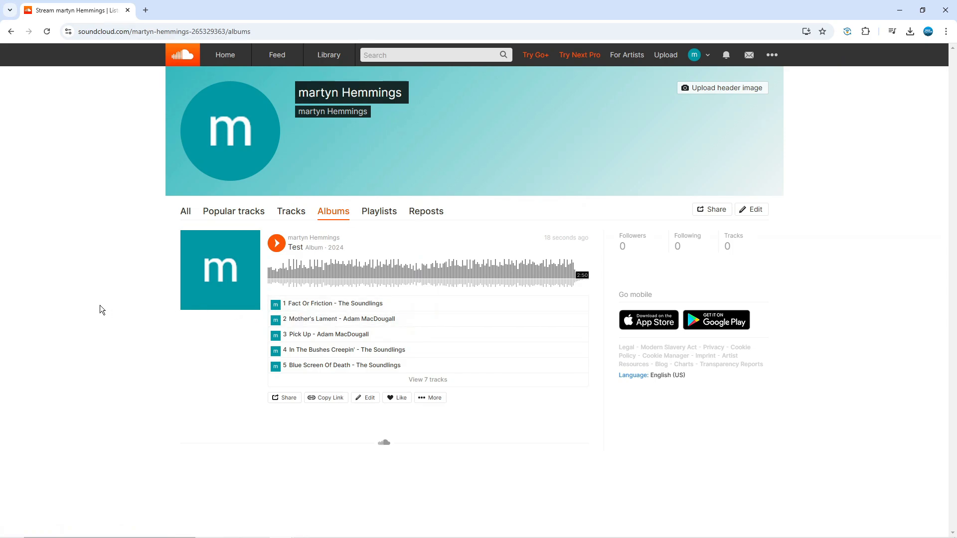